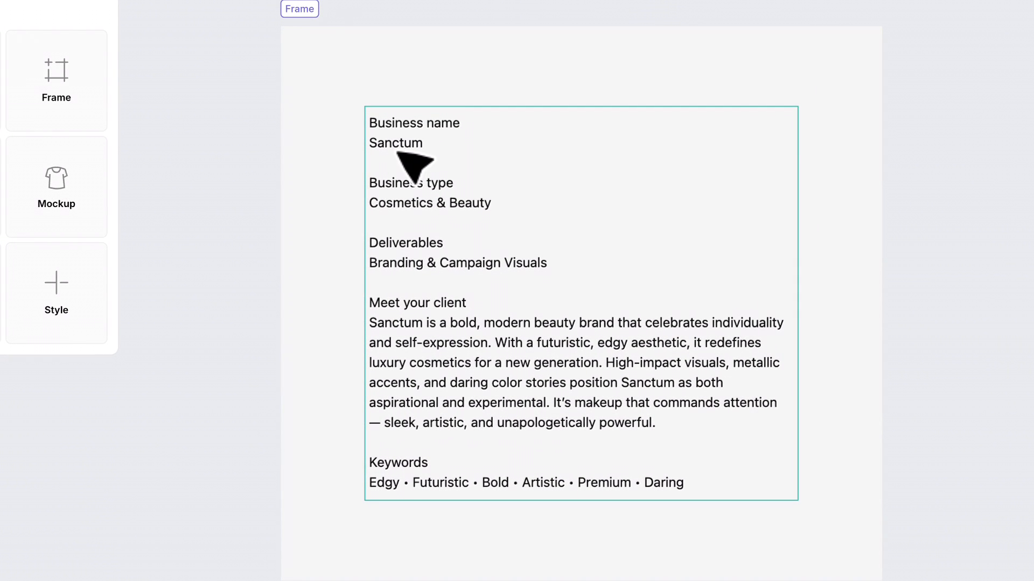
mouse_move(477, 520)
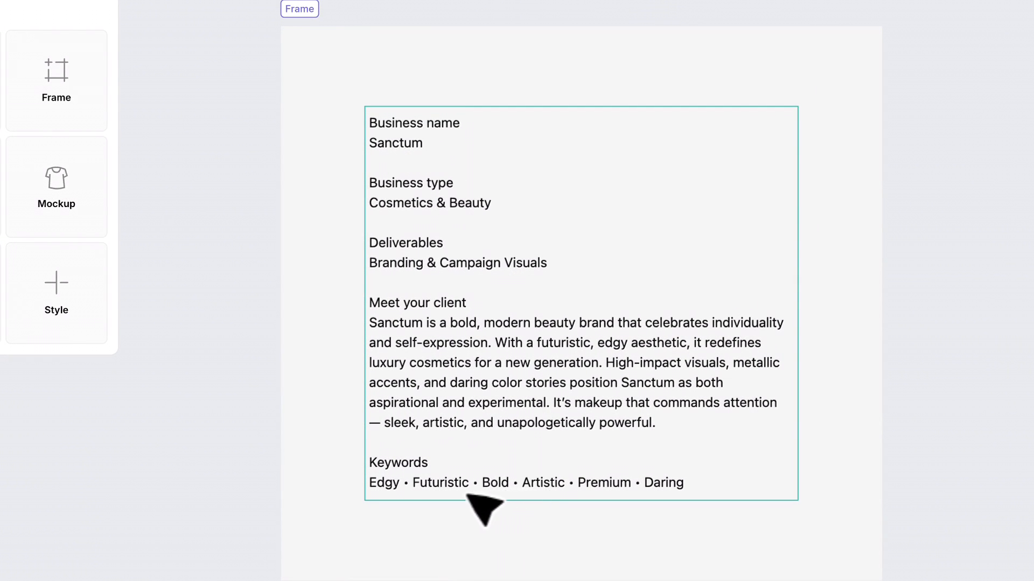
mouse_move(451, 367)
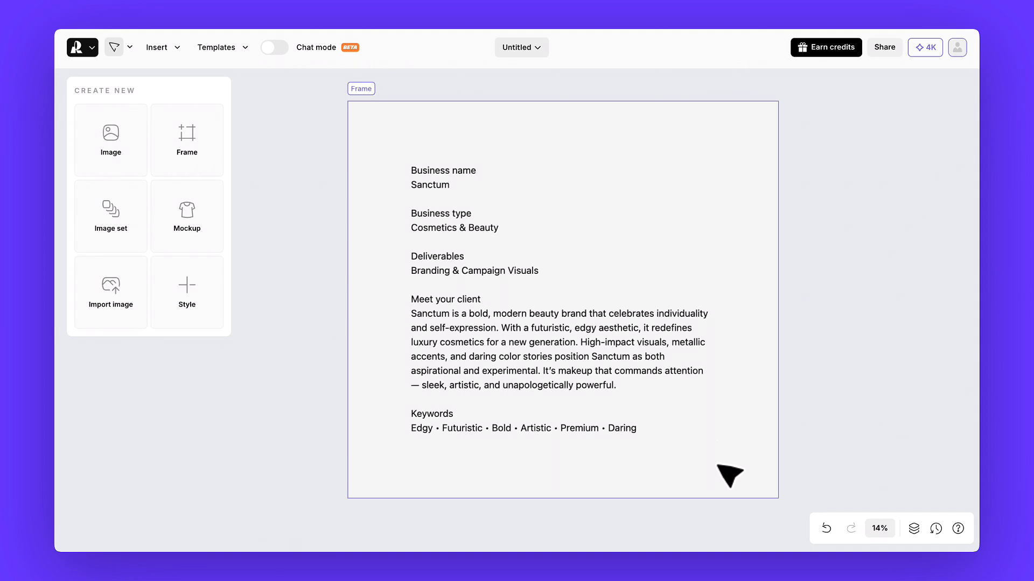
- Generate a Sanctum cosmetics logo in the Vintage Decorative Logo style
left_click(111, 134)
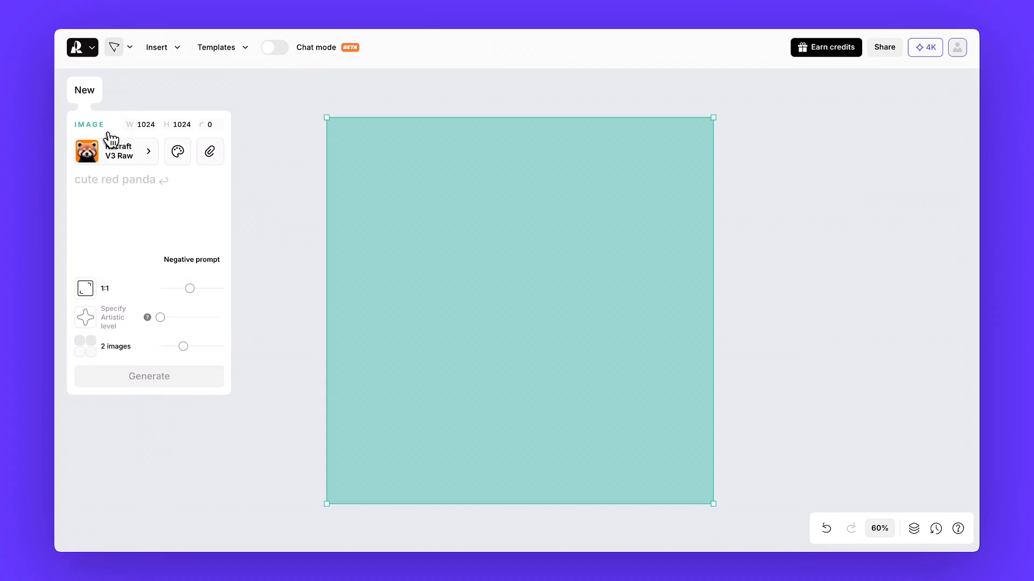
left_click(116, 151)
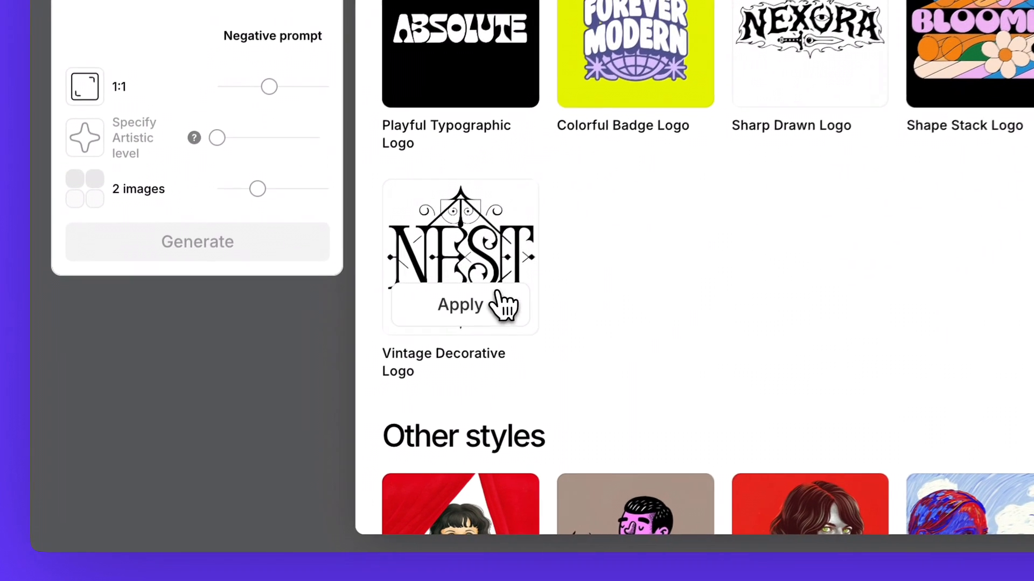
left_click(459, 305)
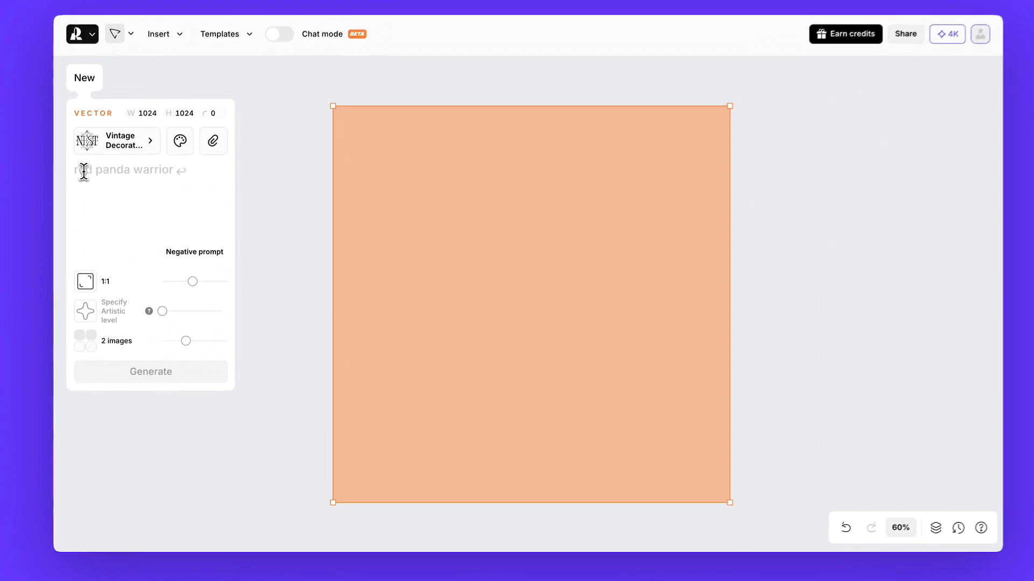
type("Logo for cosmetics brand \"Sanct")
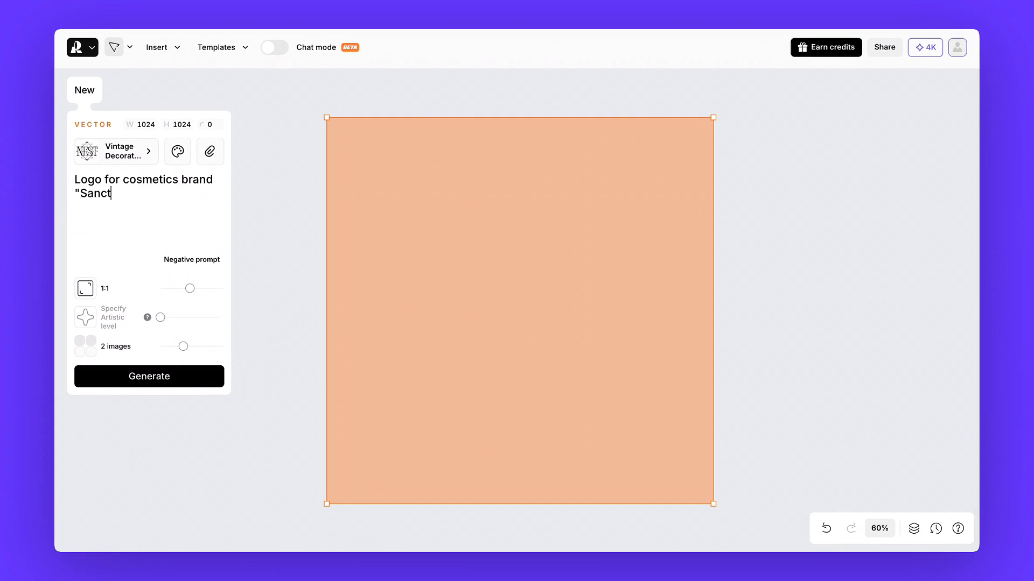
left_click(150, 376)
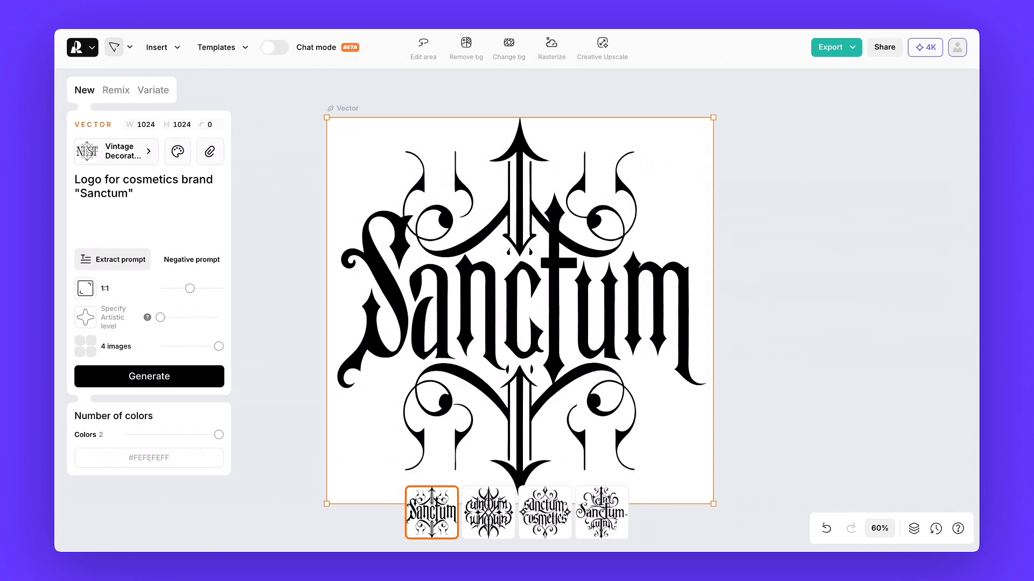
- Erase the ornamental flourishes from the logo, leaving only the wordmark
left_click(423, 47)
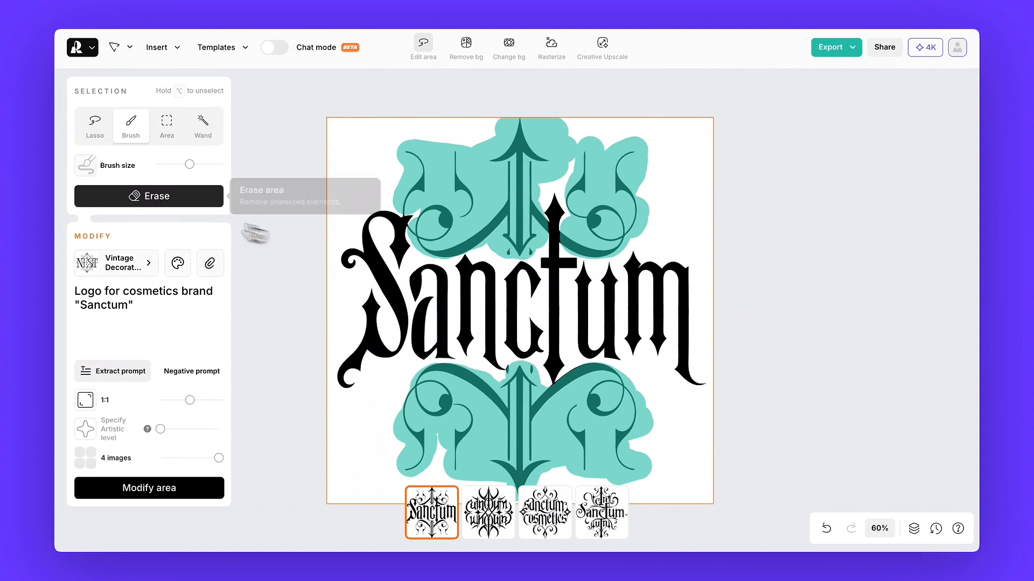
left_click(149, 488)
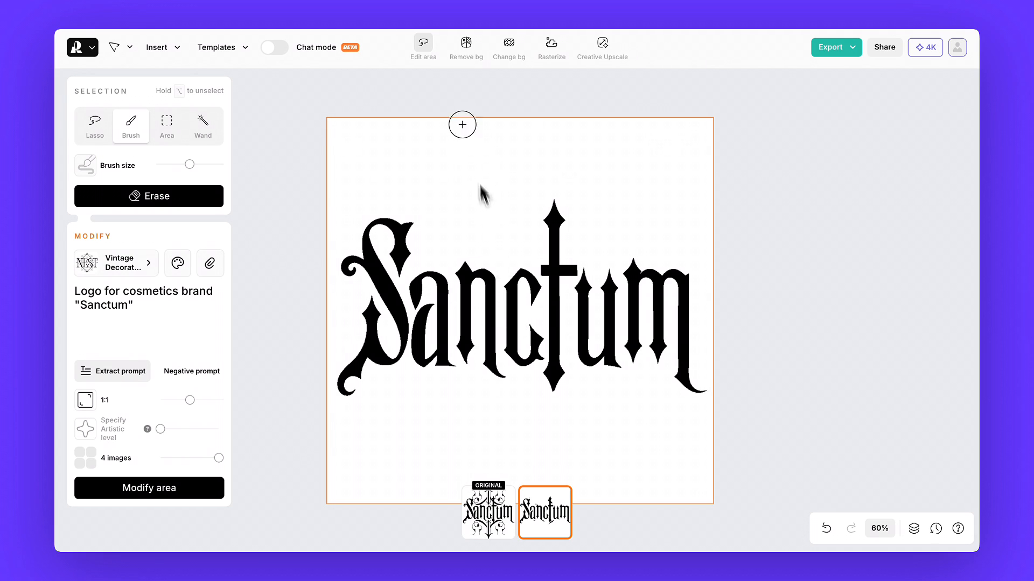
left_click(149, 488)
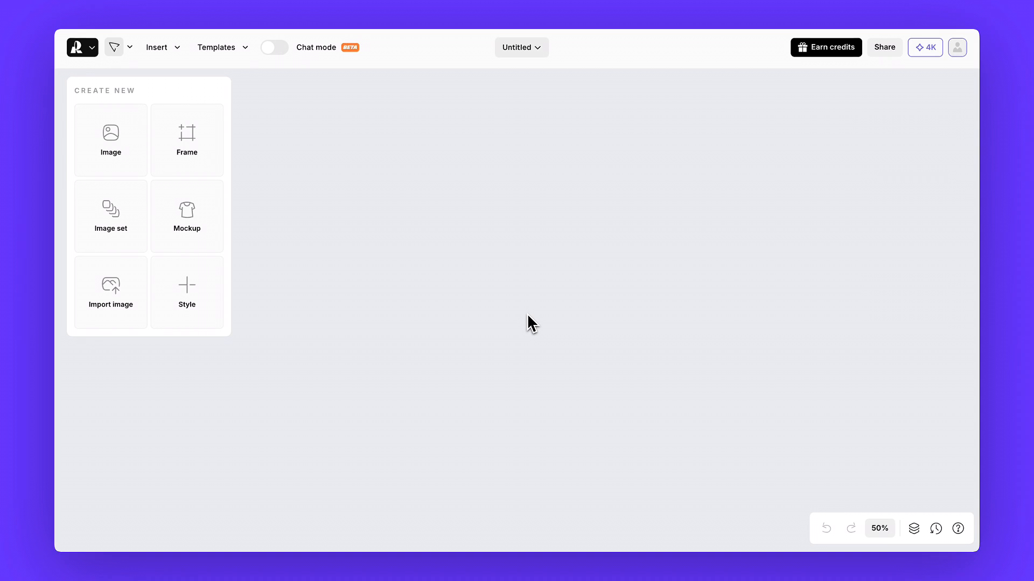
mouse_move(348, 330)
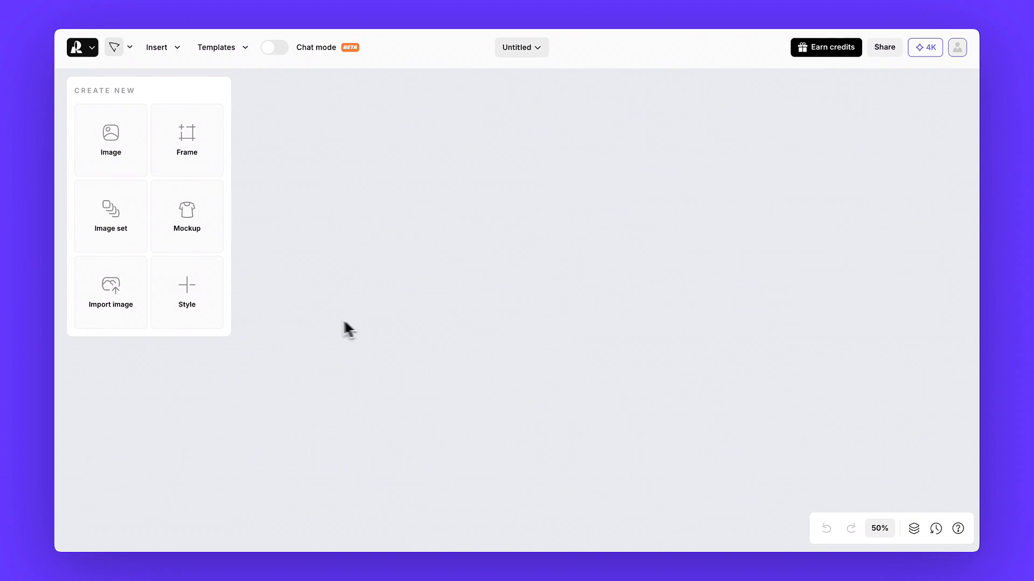
- Create a custom style from an uploaded reference image with a 'glossy skin' test prompt
left_click(187, 293)
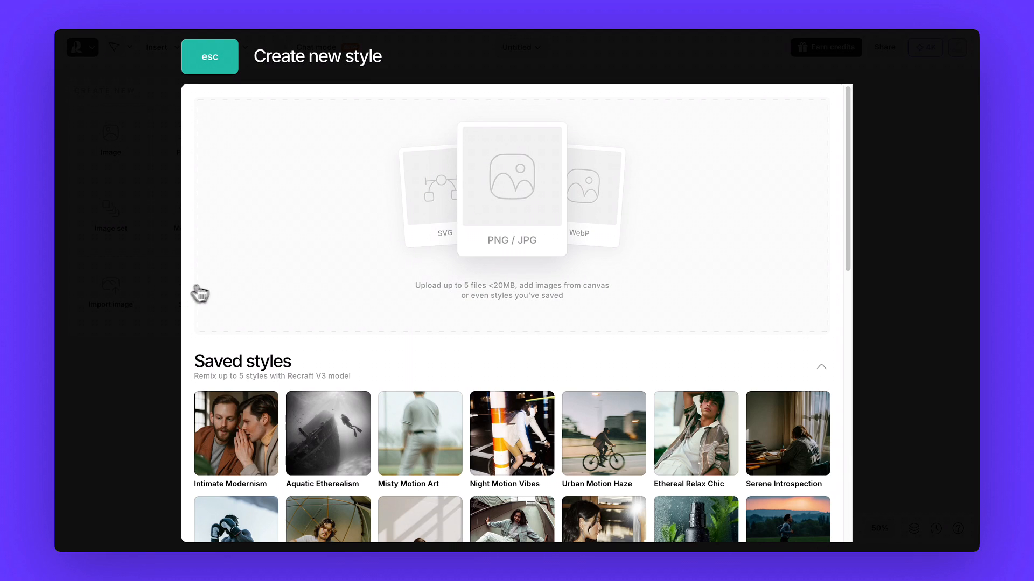
left_click(512, 189)
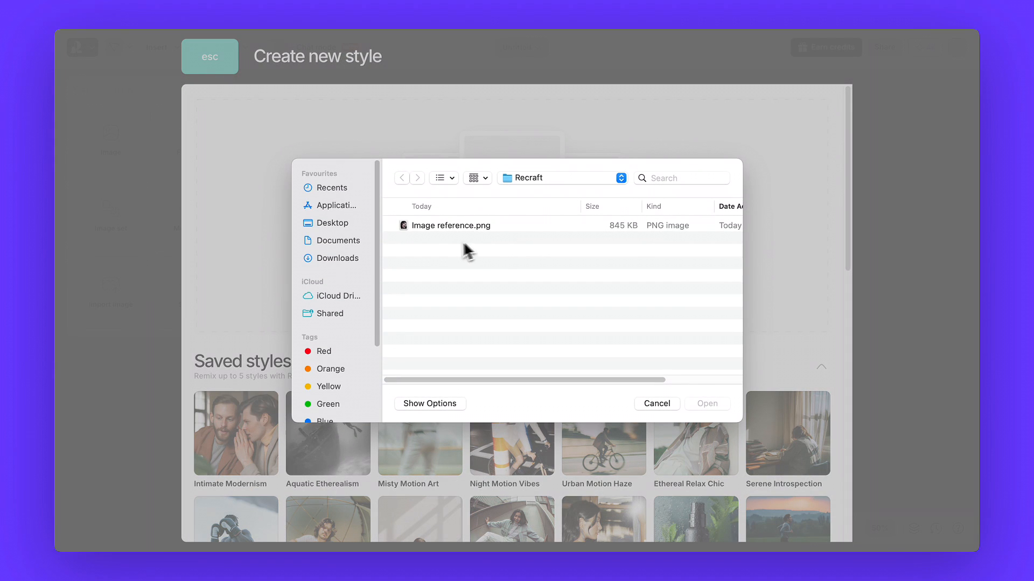
left_click(657, 403)
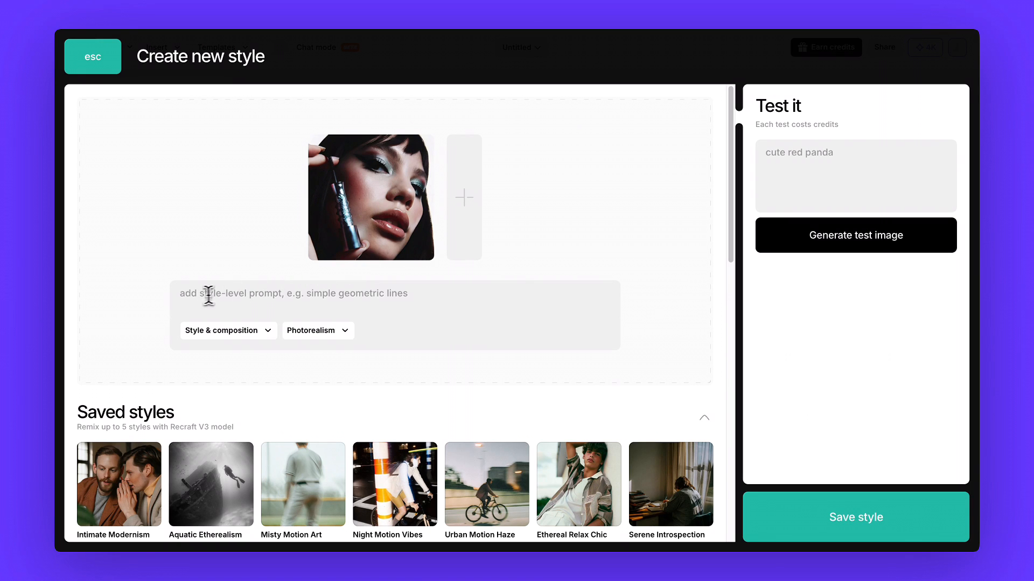
type("g")
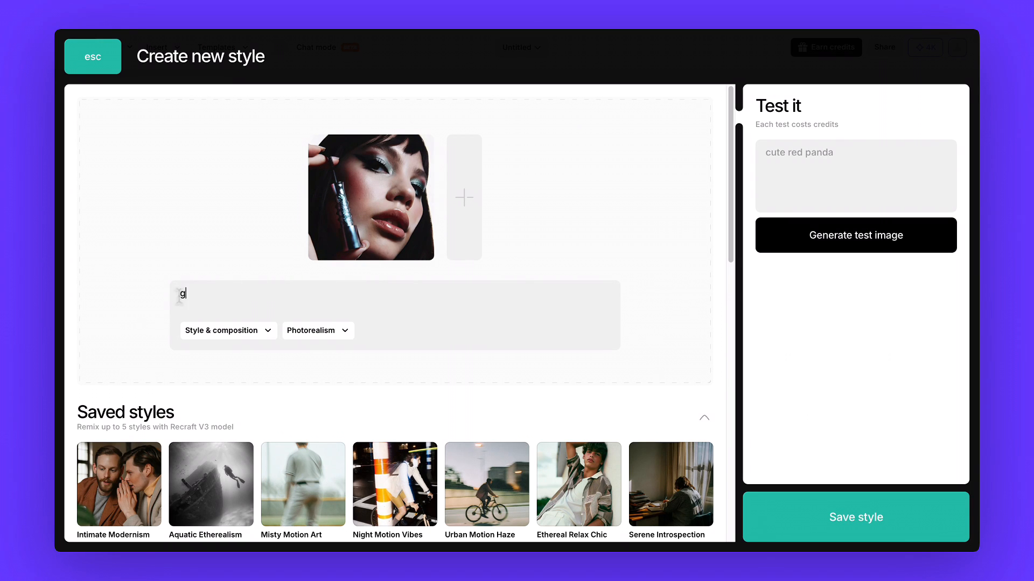
type("lossy skin")
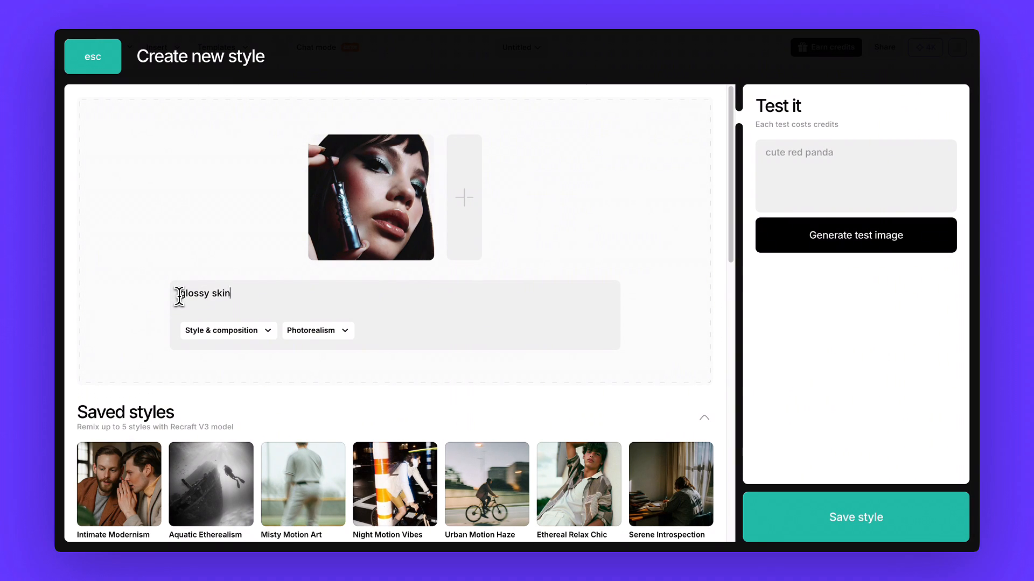
mouse_move(569, 274)
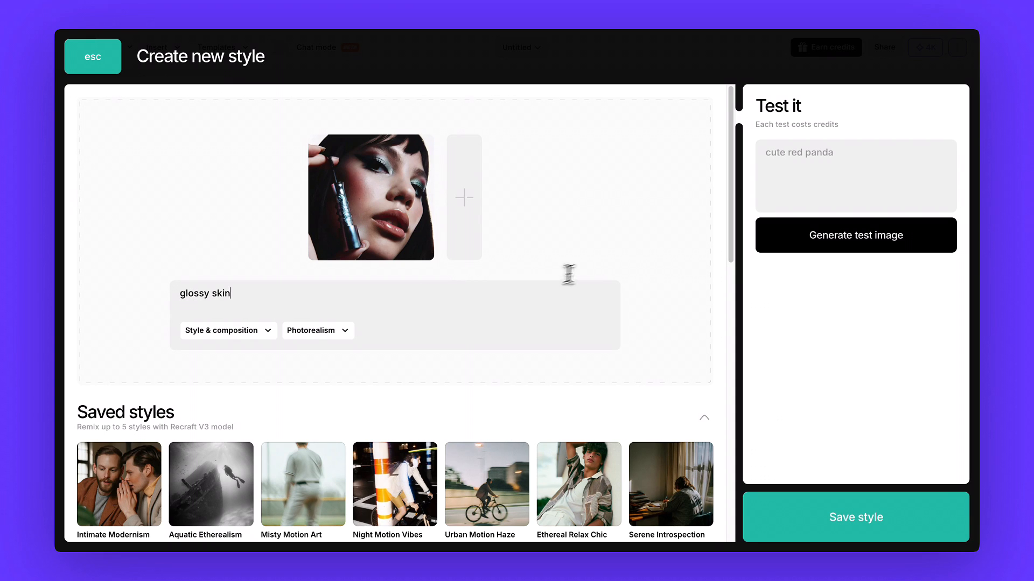
type("cl")
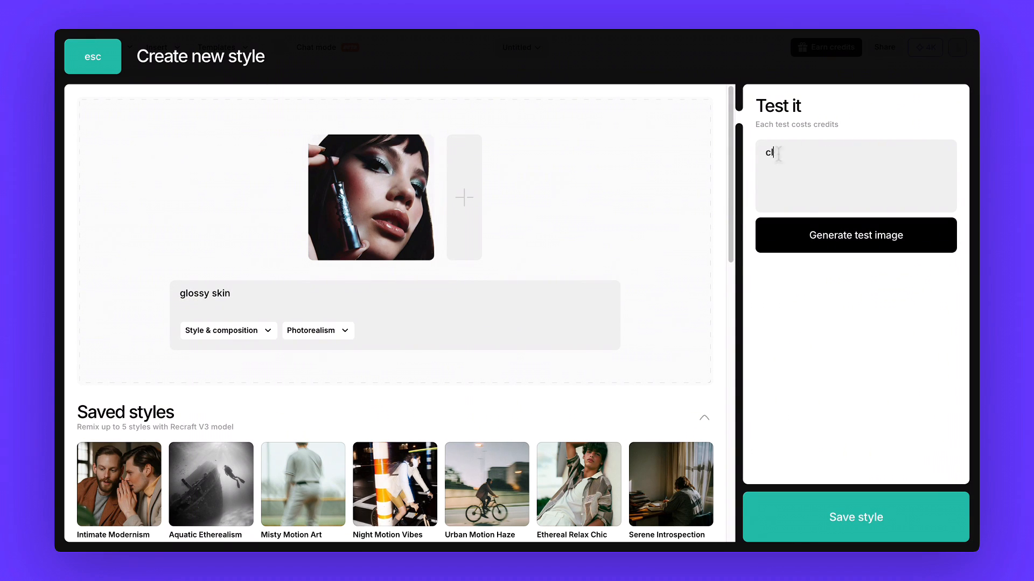
left_click(856, 235)
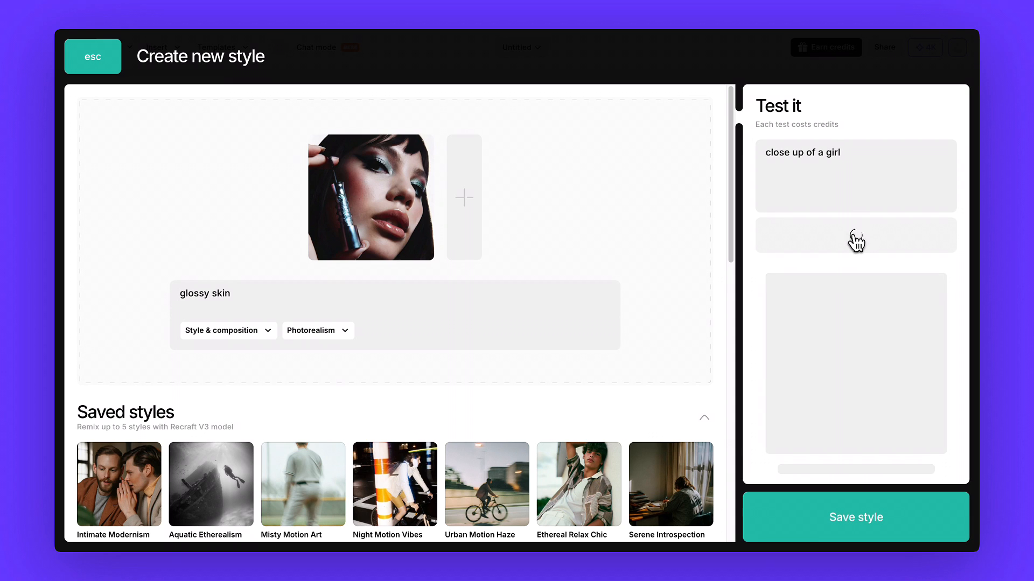
- Save the new style under the name 'Spectrum 1'
left_click(855, 517)
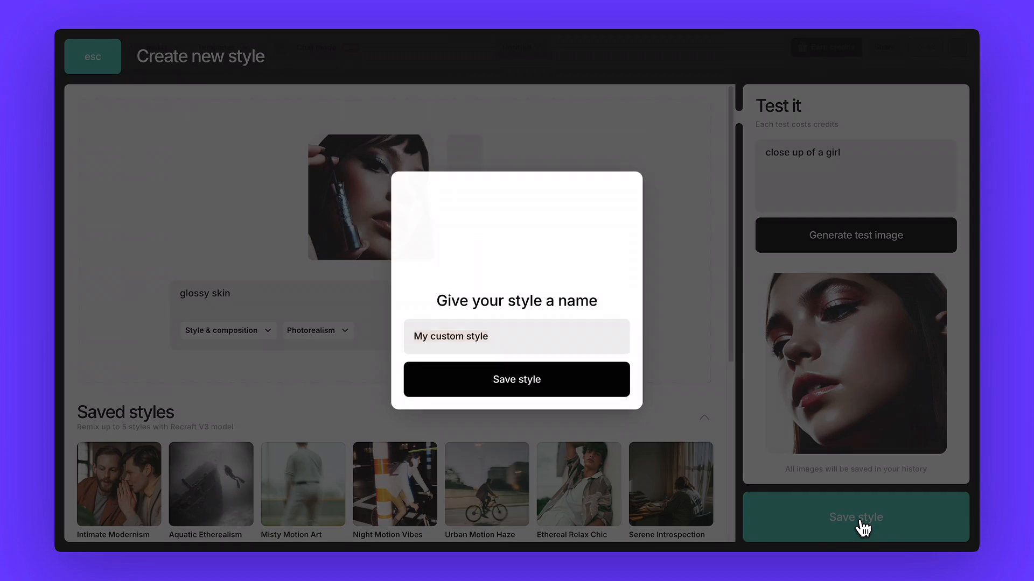
type("Spectrum 1")
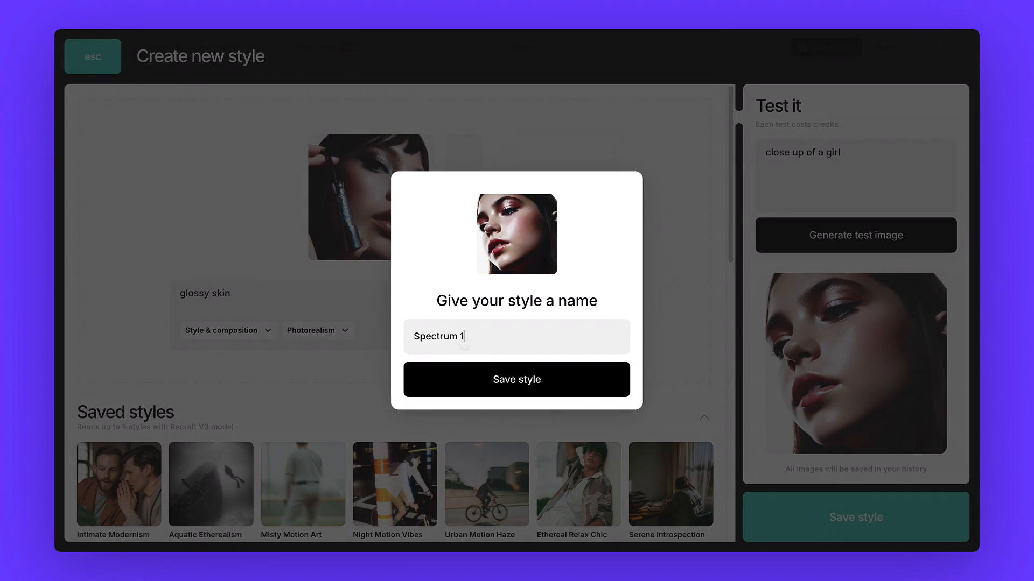
left_click(516, 379)
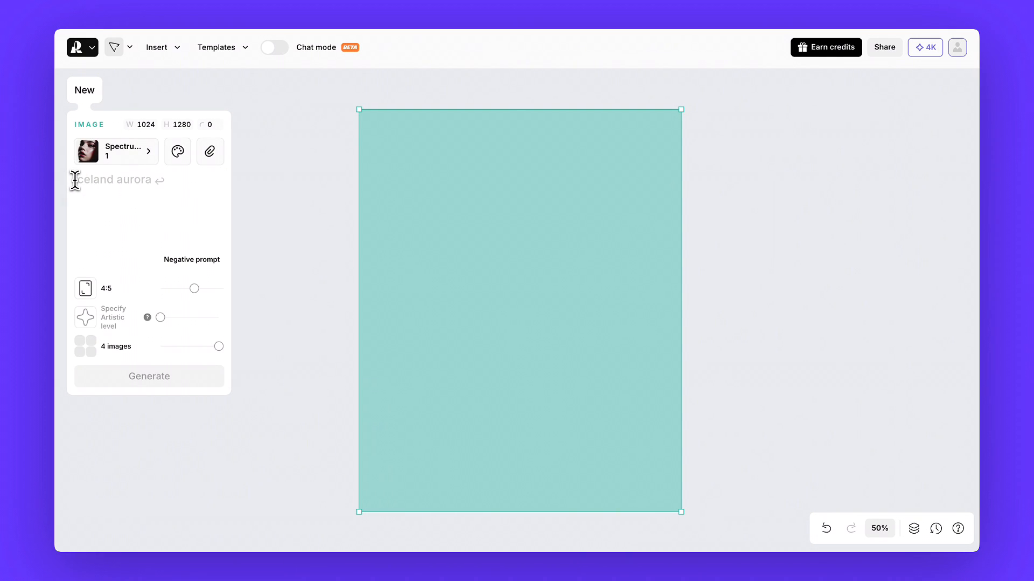
- Generate mascara tube close-ups in Spectrum 1 style and pick a variant
left_click(149, 377)
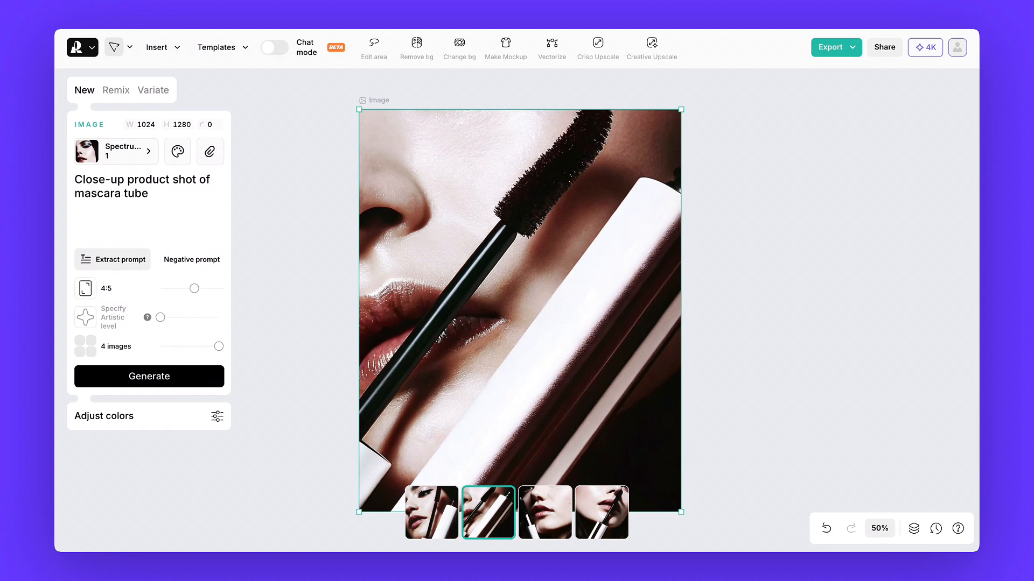
left_click(586, 512)
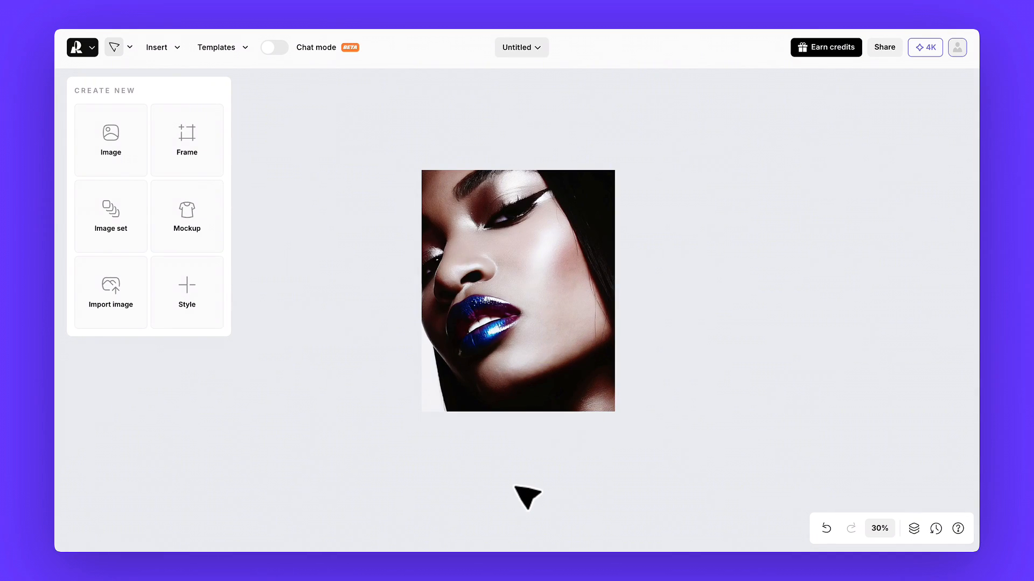
- Widen the blue-lipstick portrait's frame and outpaint the surrounding area
left_click(517, 291)
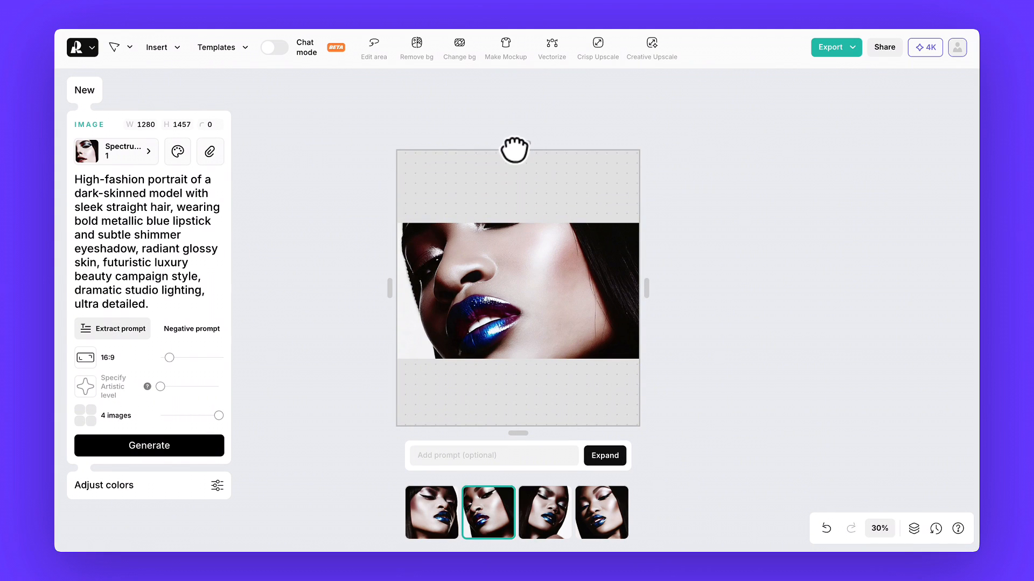
left_click_drag(648, 287, 789, 289)
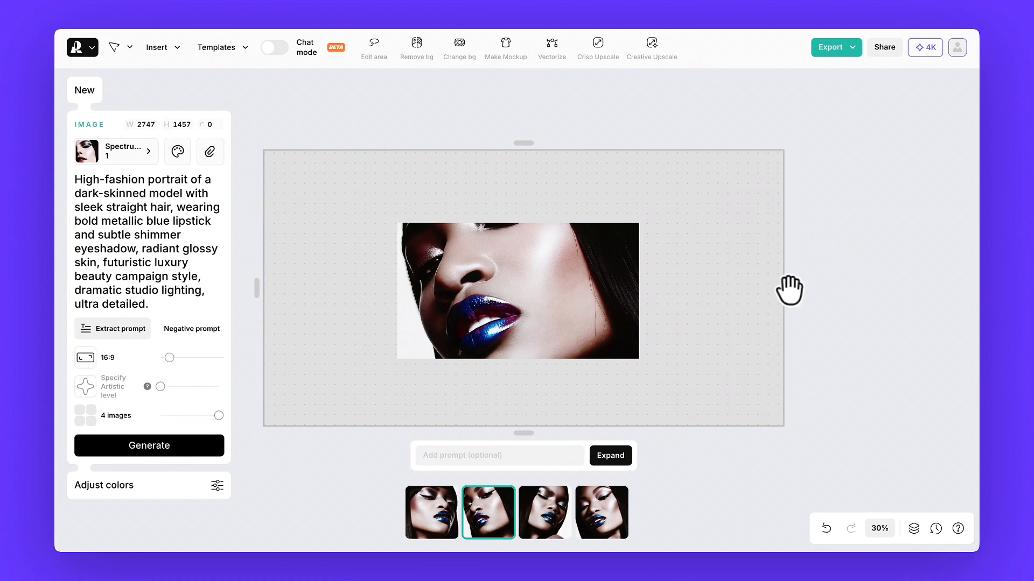
left_click(149, 446)
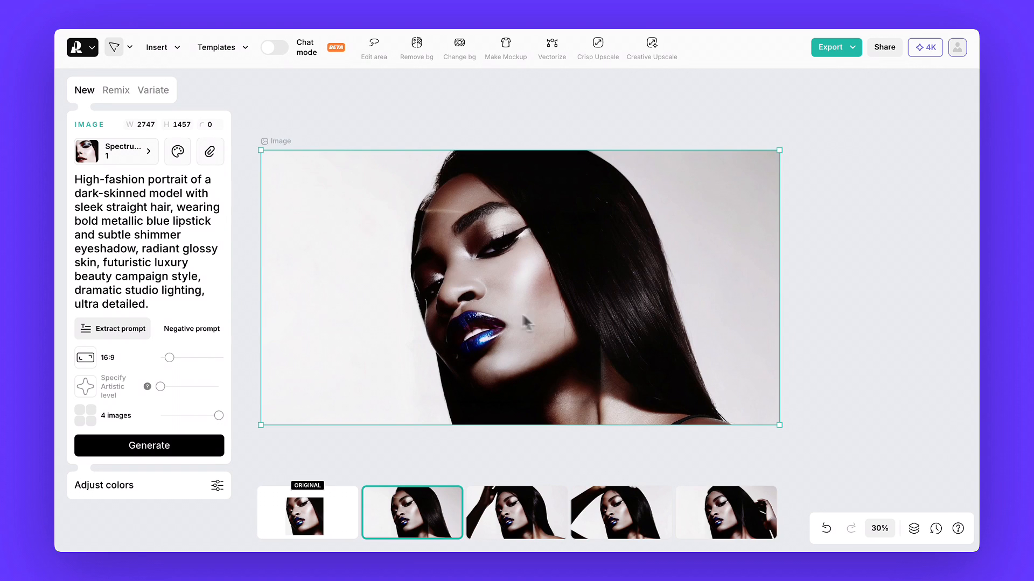
mouse_move(510, 461)
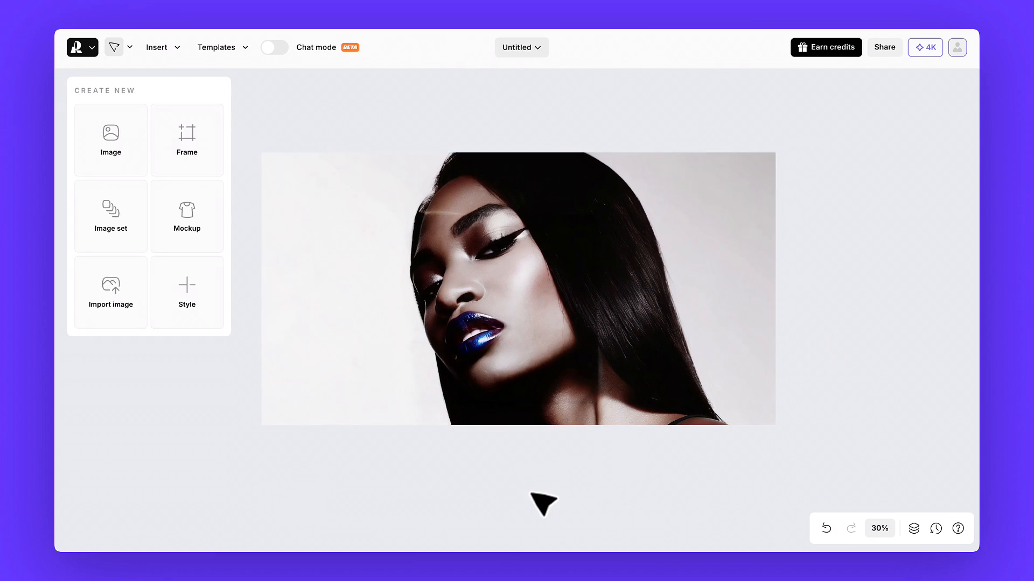
- Edit the wide portrait so the model holds a metallic silver mascara tube
left_click(522, 335)
type("Add a sleek metallic silver mascara tube, held vertically near the model's eye, just posing with the produc")
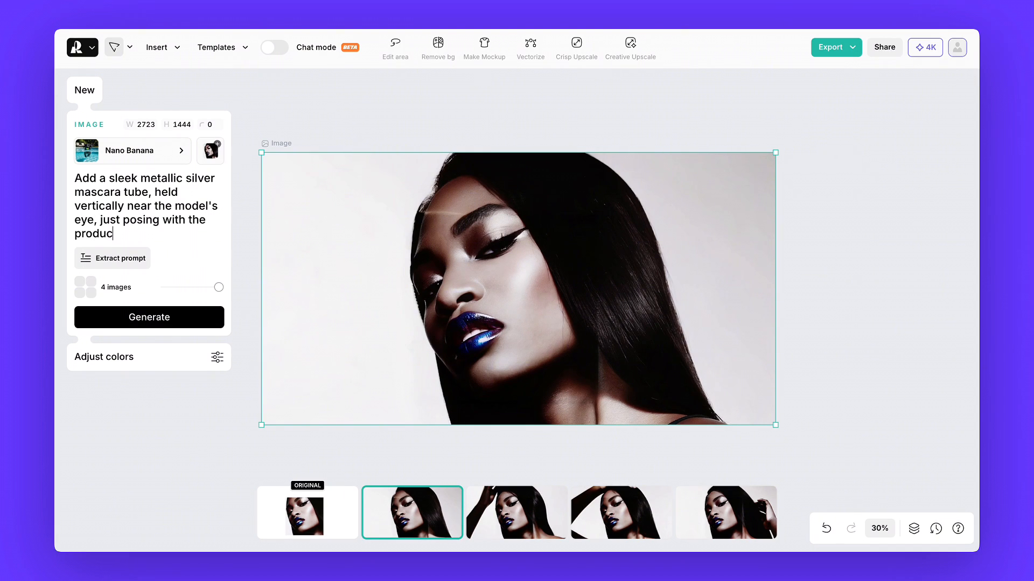
left_click(149, 317)
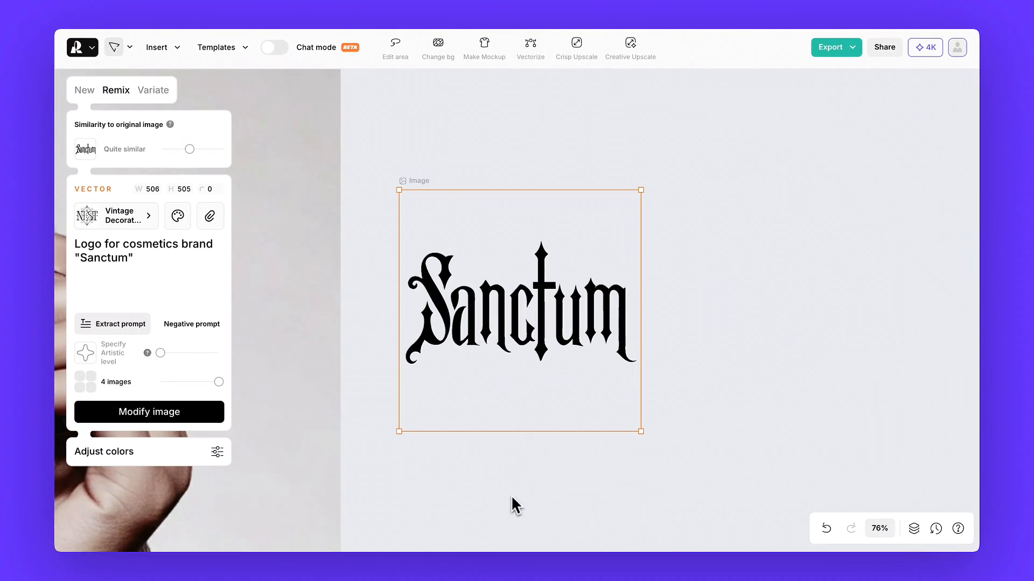
- Remix the Sanctum logo with Quite similar settings
left_click(484, 42)
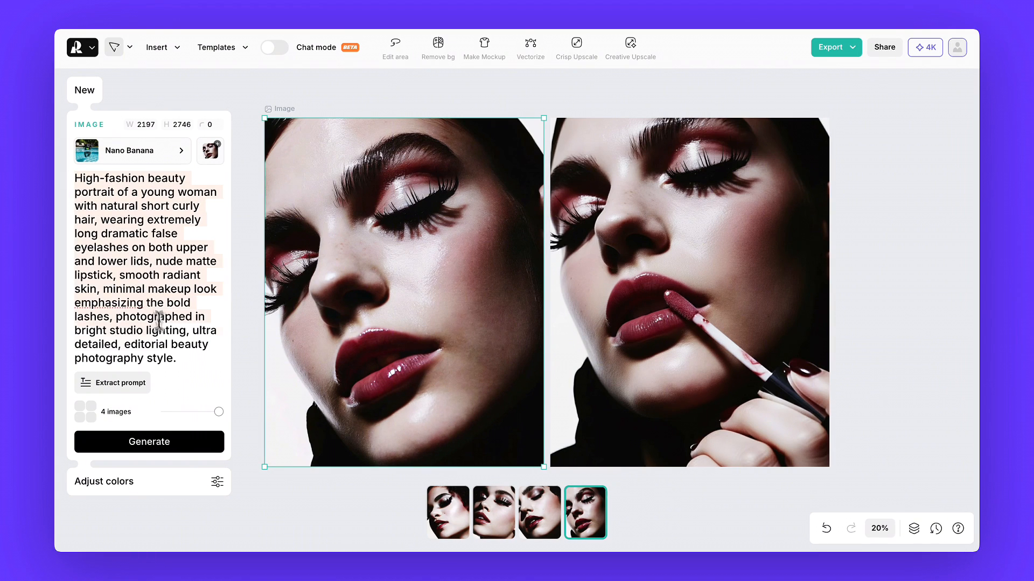
mouse_move(185, 378)
type("she is applying lip gloss")
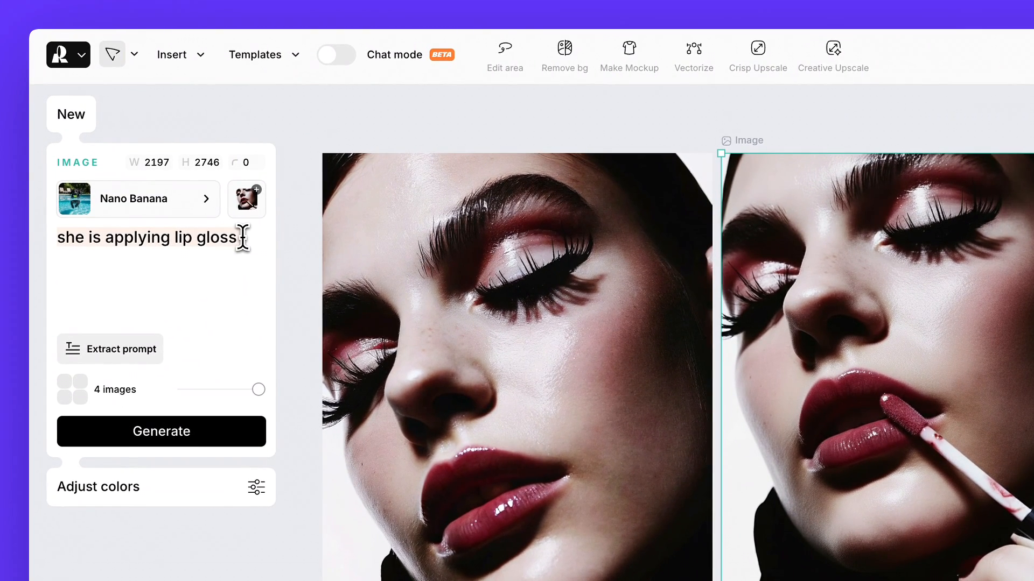
mouse_move(148, 215)
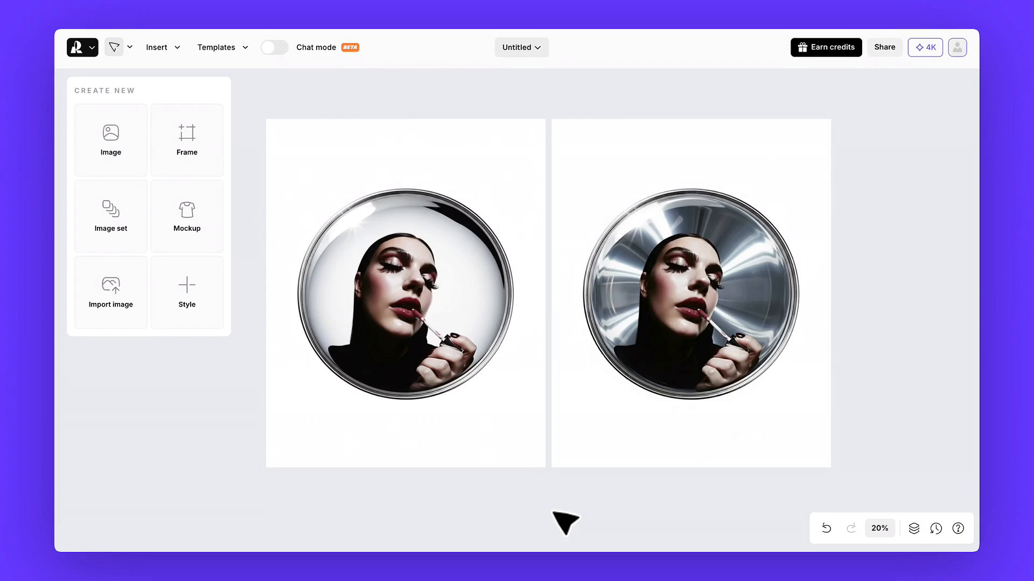
- Arrange the mirror, lipstick mockup and poster images, selecting the red-lipstick close-up
left_click(410, 315)
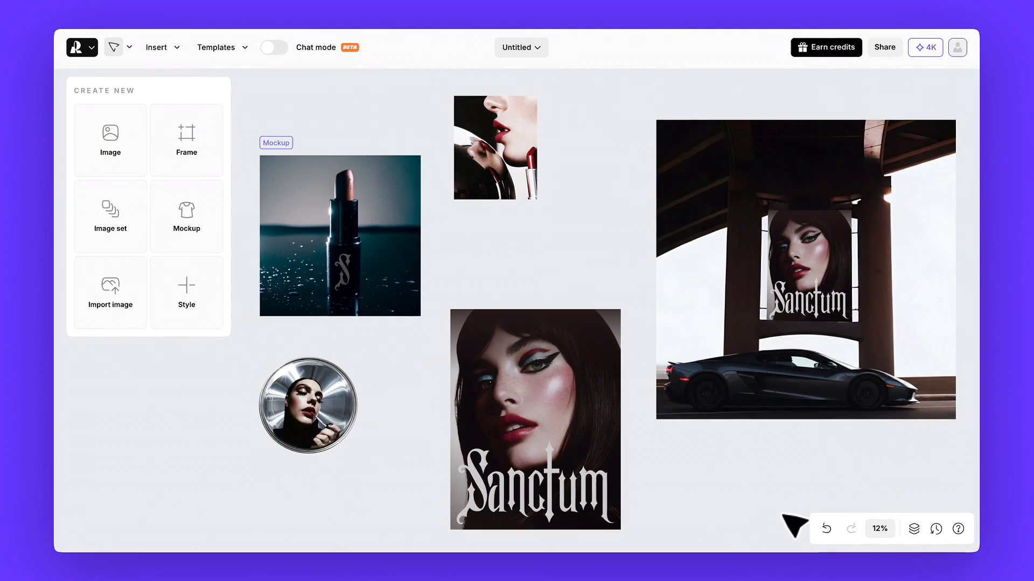
left_click(563, 437)
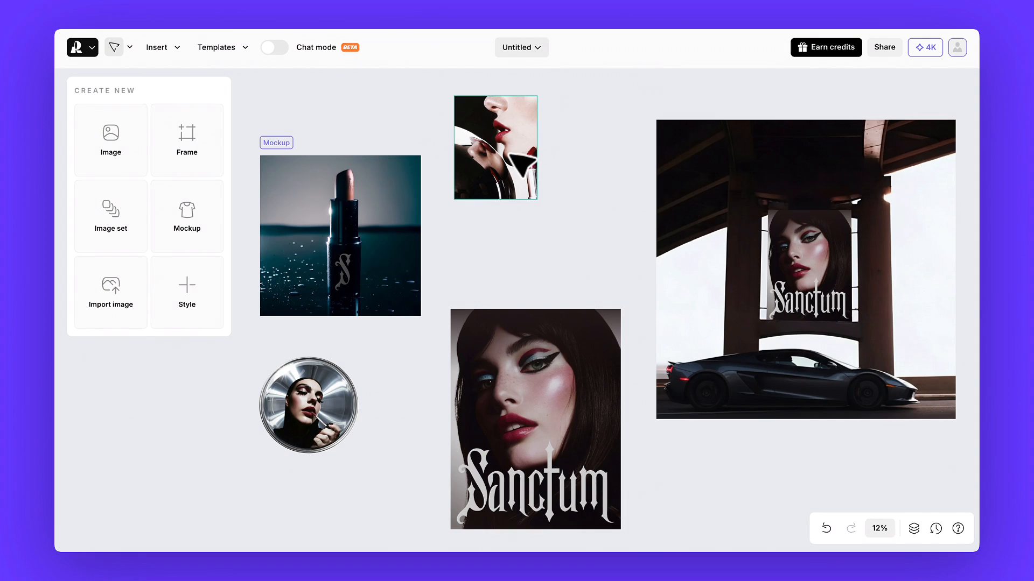
- Select the white mascara shot, then its black-brush metallic-tube variant
left_click(339, 236)
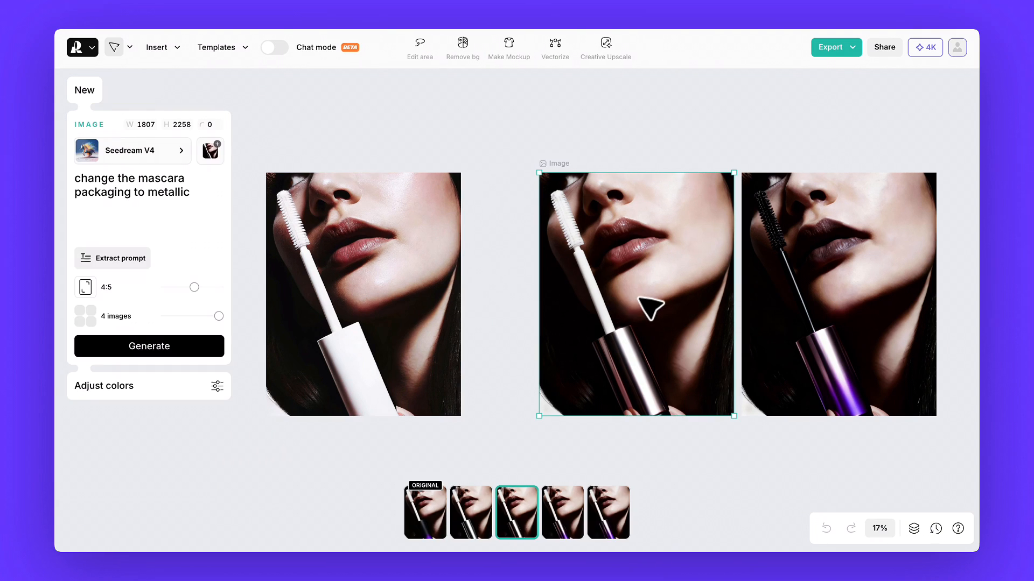
left_click(470, 512)
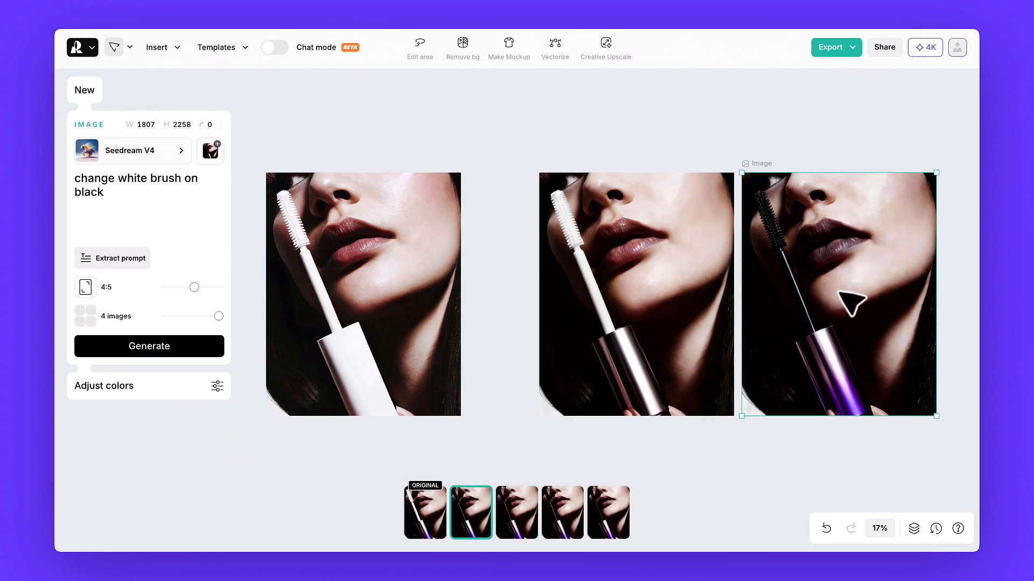
mouse_move(144, 162)
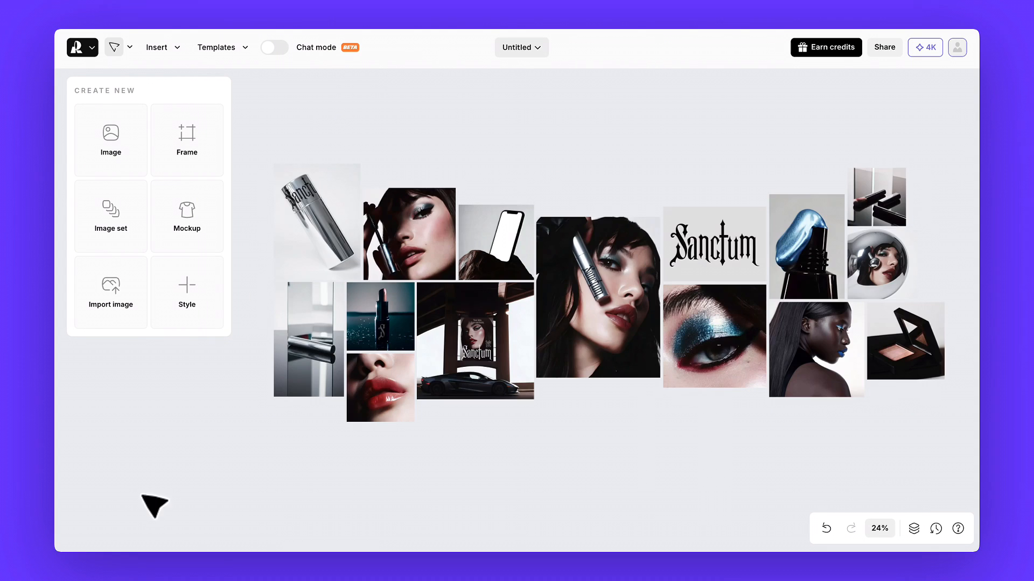
mouse_move(740, 435)
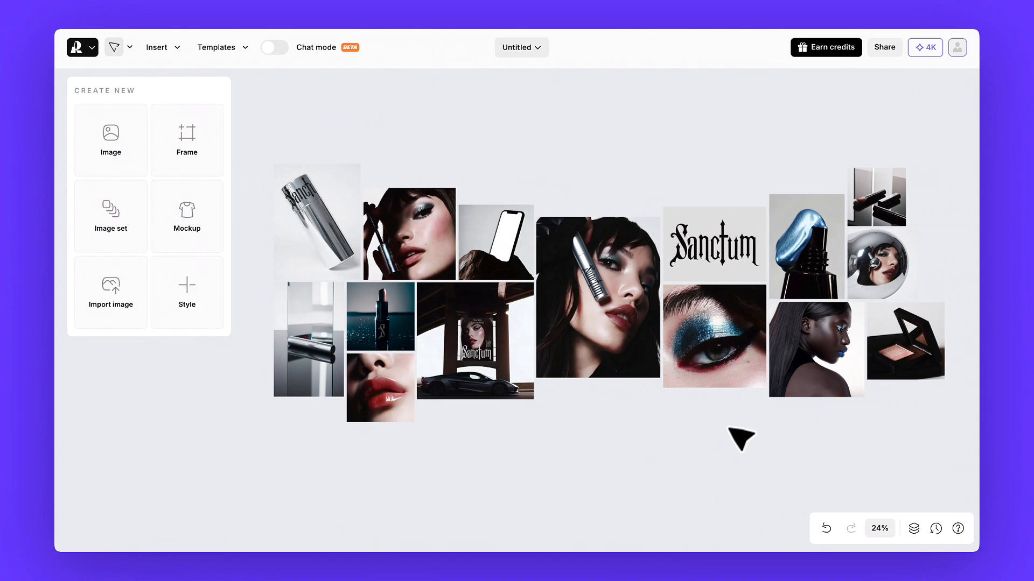